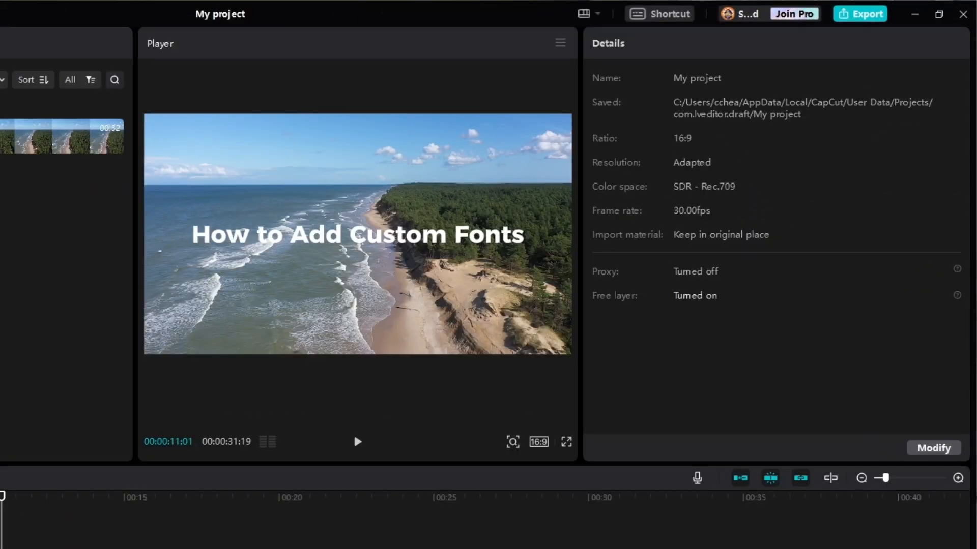
Open dafont.com's Fancy > Western font category and scroll down to Texas Tango
click(357, 235)
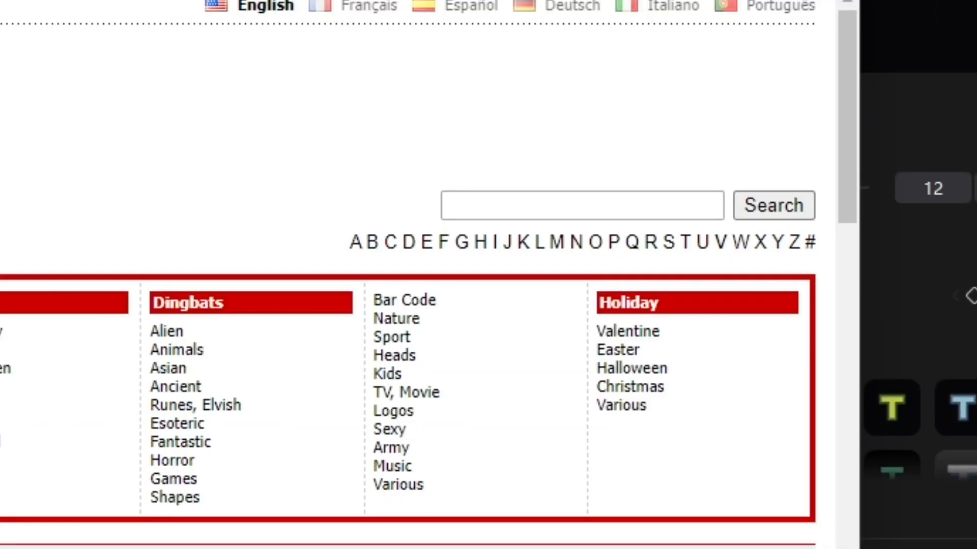
click(580, 204)
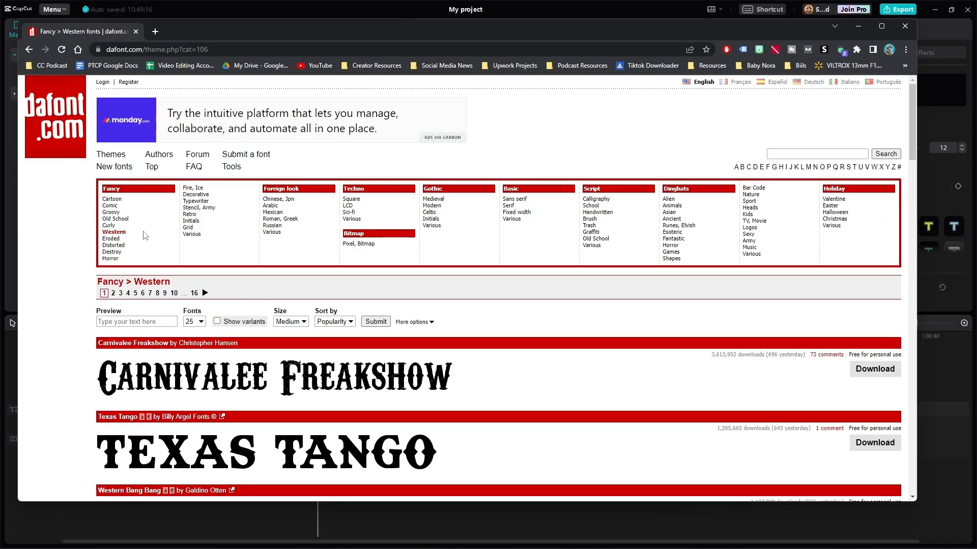
scroll(down, 3)
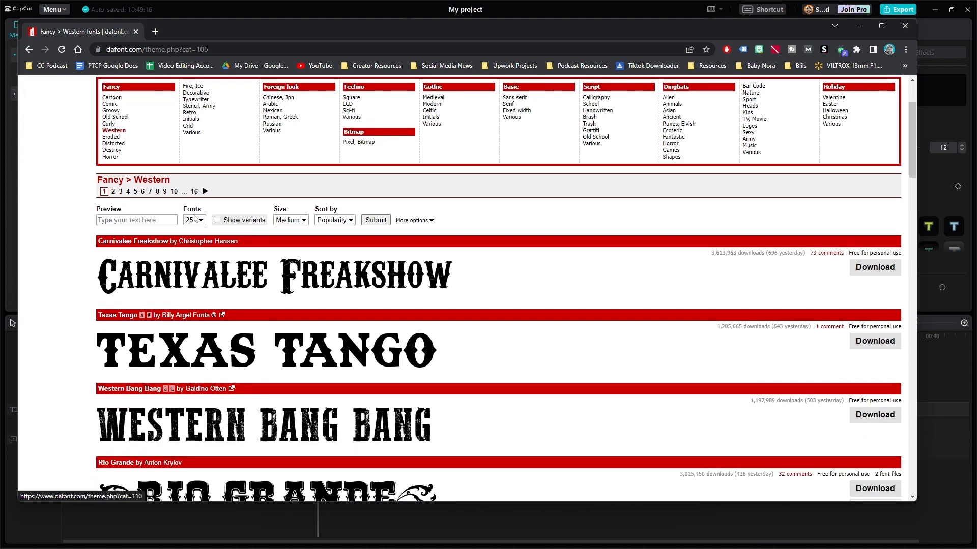
scroll(down, 3)
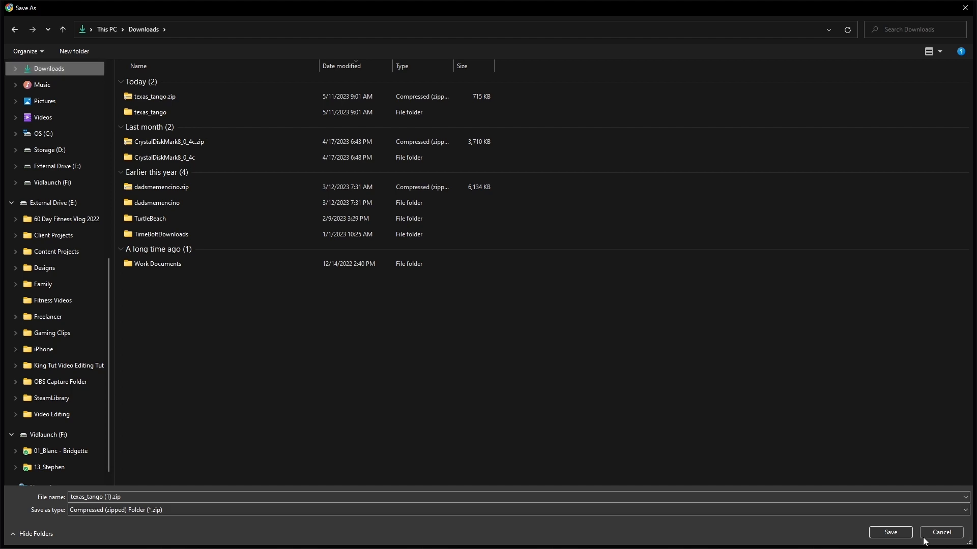
Save texas_tango (1).zip to Downloads and open it from the download bar
click(890, 532)
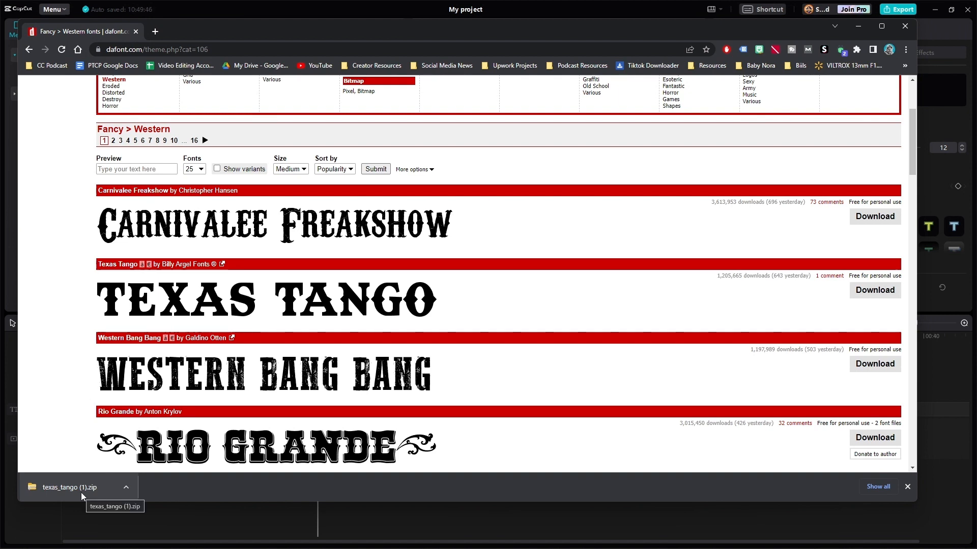
click(69, 487)
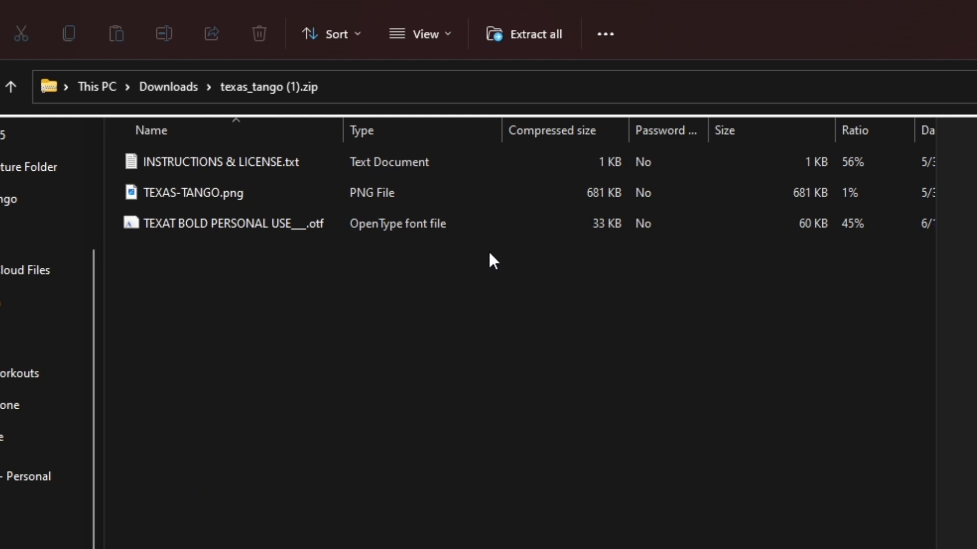
Extract all into a texas_tango (1) folder, open it, and select the .otf file
click(11, 86)
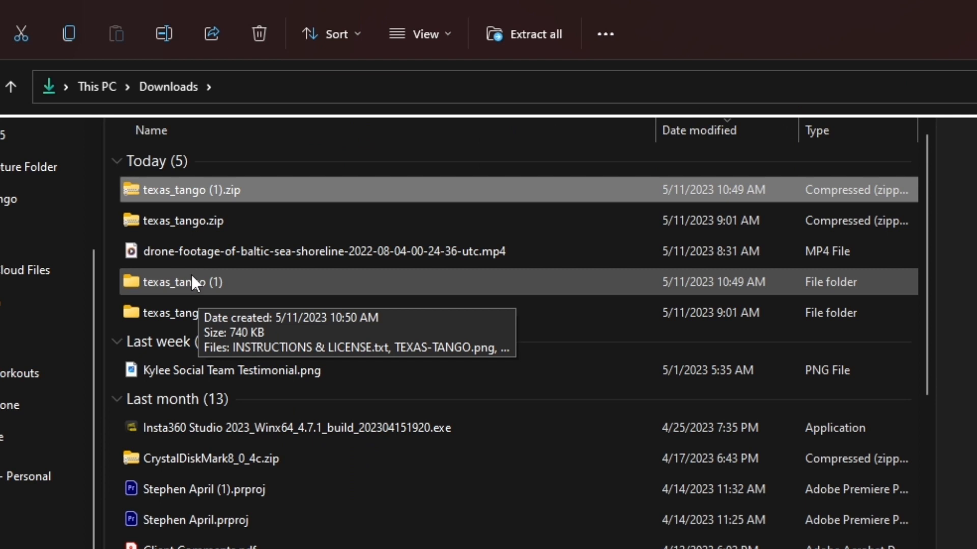
double_click(183, 281)
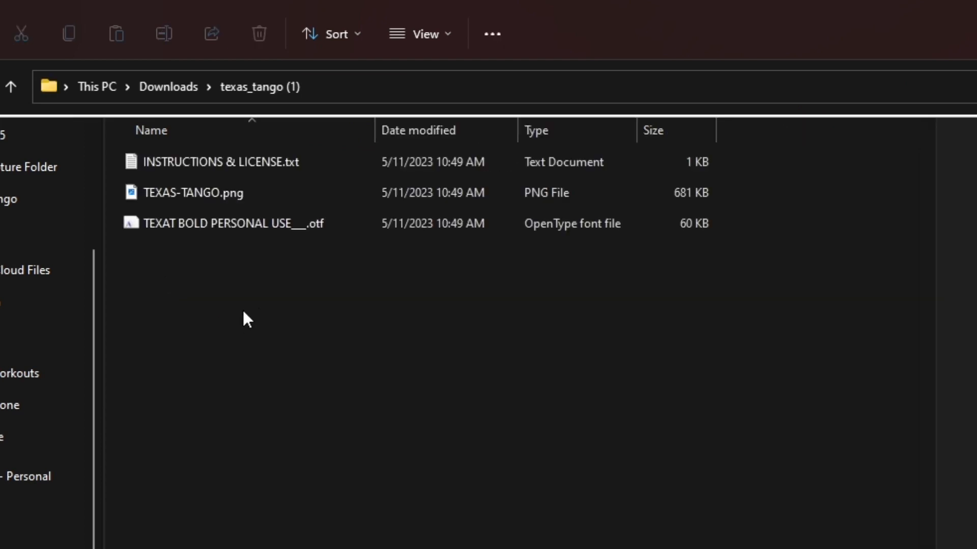
mouse_move(340, 252)
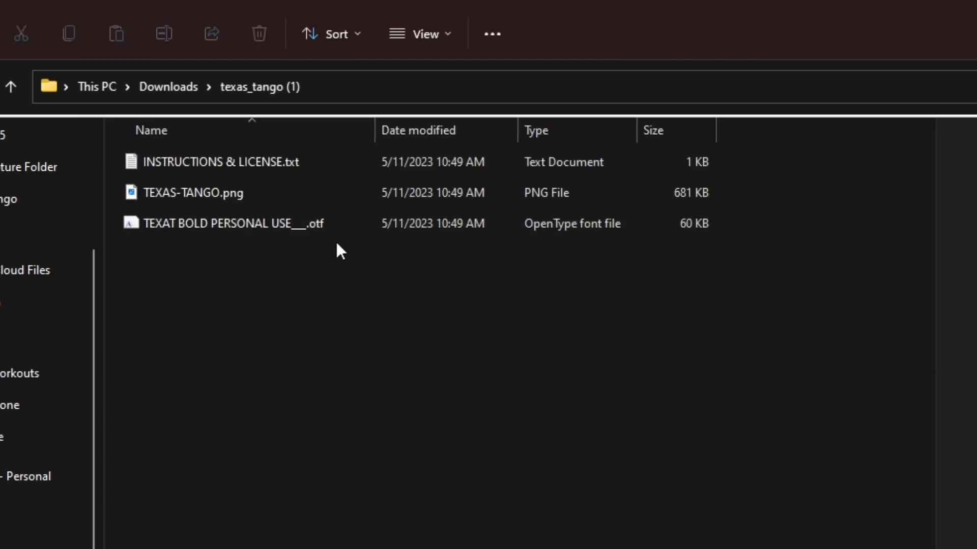
click(193, 192)
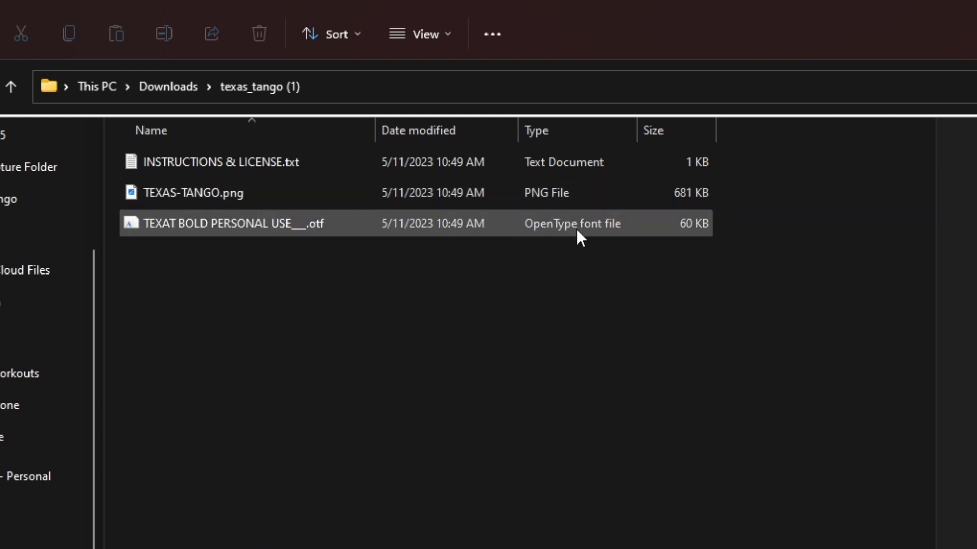
mouse_move(181, 233)
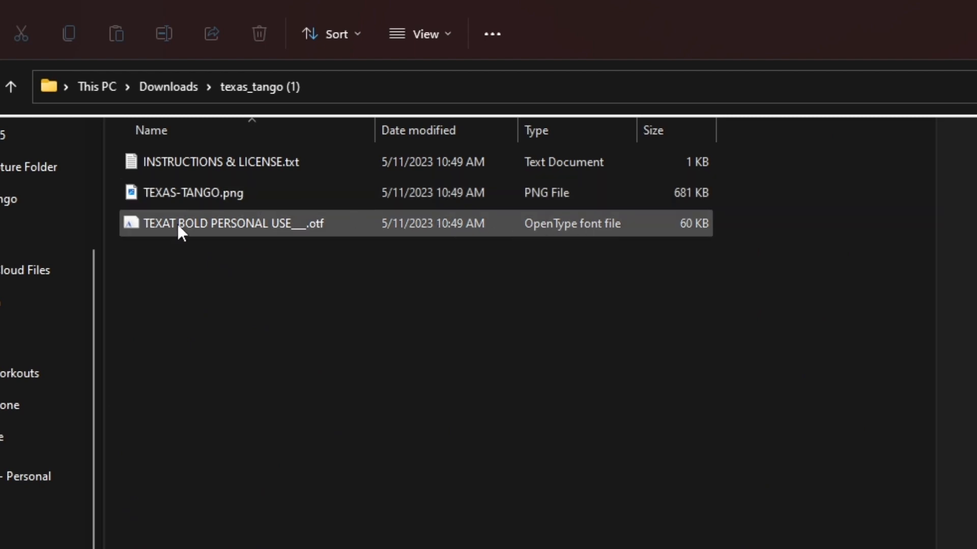
Install Texas Tango from Font Viewer, then open the CapCut title's Font dropdown
double_click(231, 224)
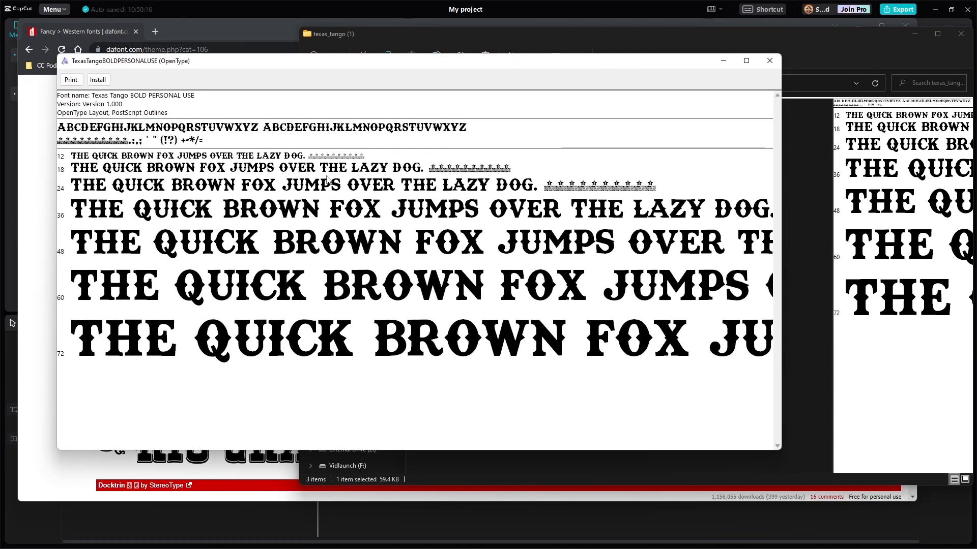
mouse_move(180, 159)
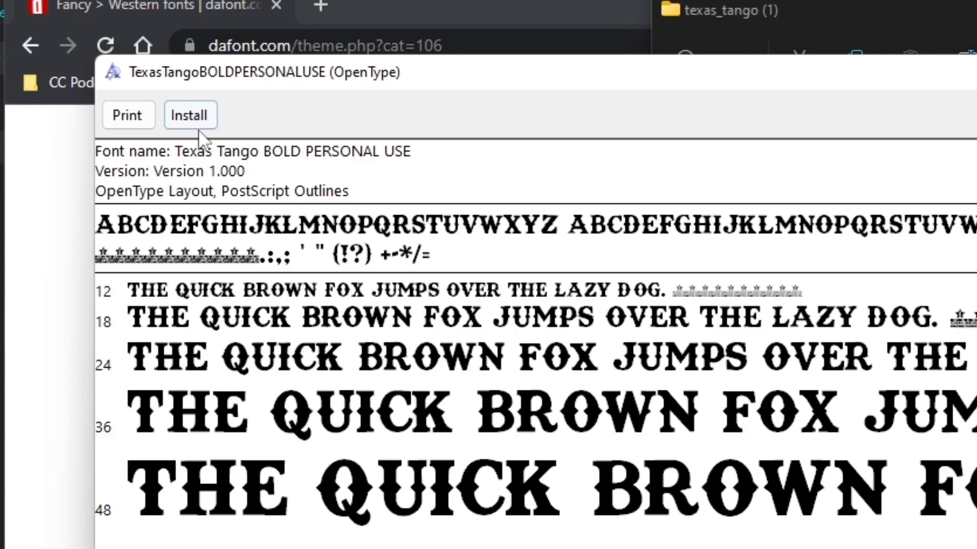
click(189, 114)
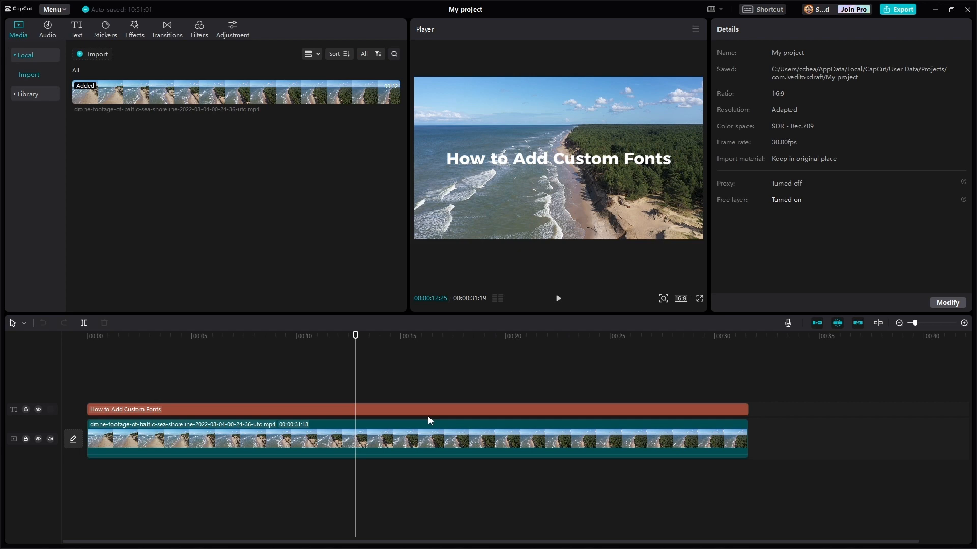
double_click(125, 408)
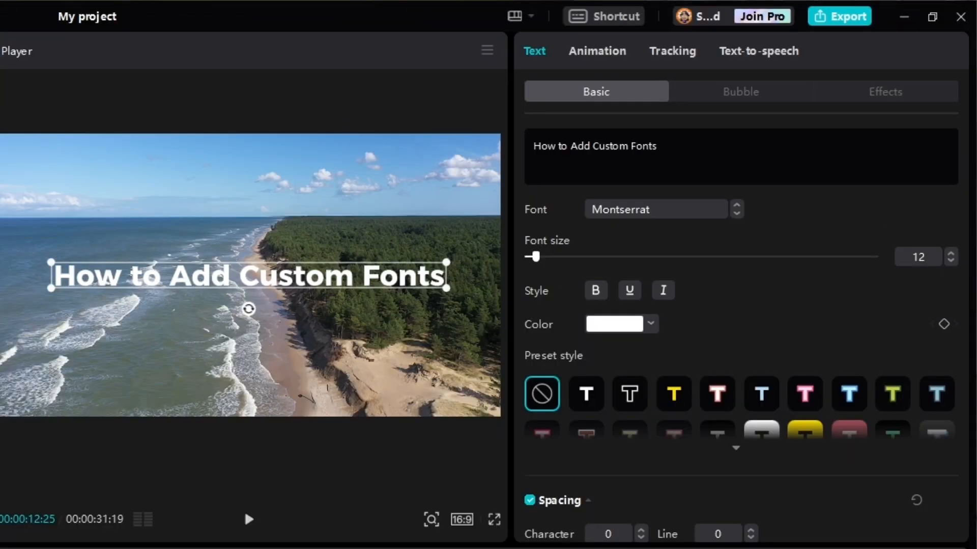
click(655, 208)
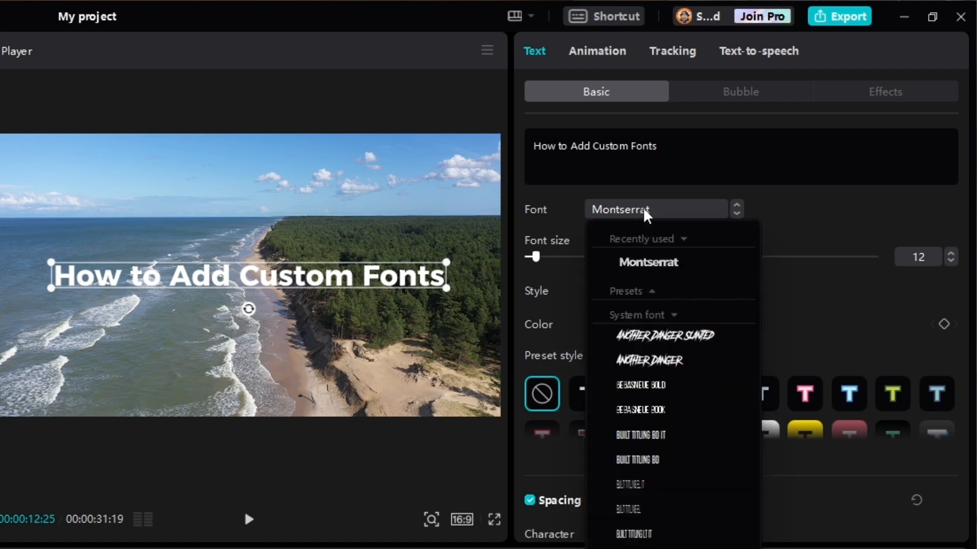
mouse_move(635, 304)
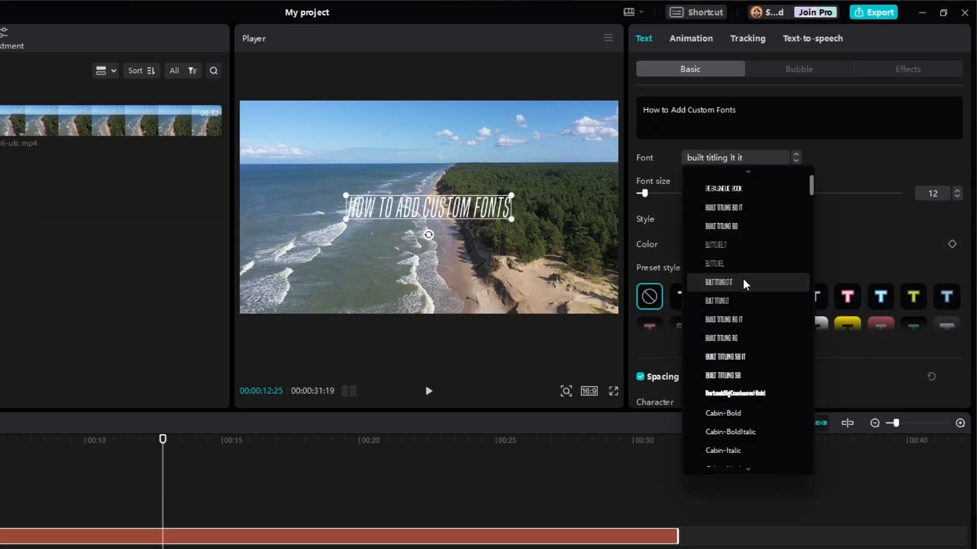
Try Cabin-Bold, Coven-Outlined and Prodush Free, then apply TEXAT BOLD PERSONAL USE
click(723, 293)
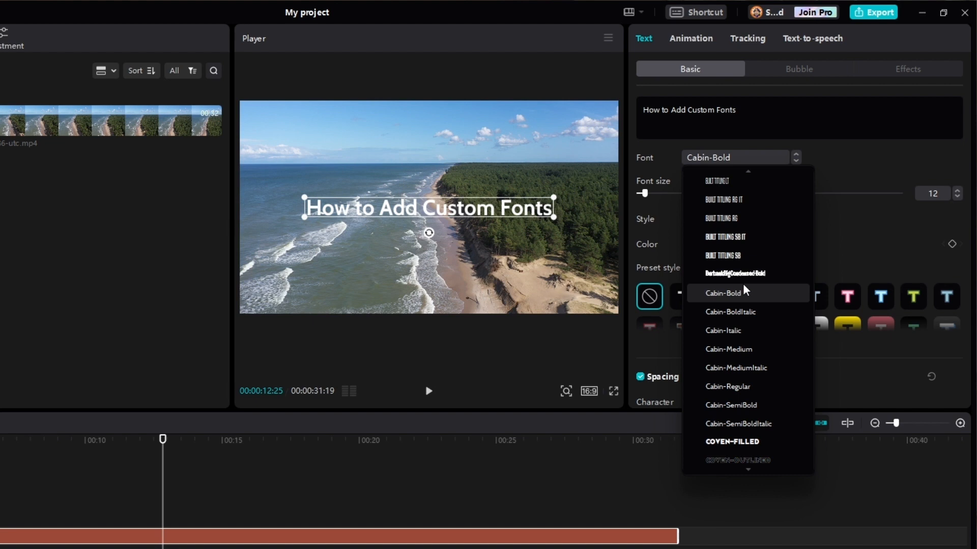
click(737, 281)
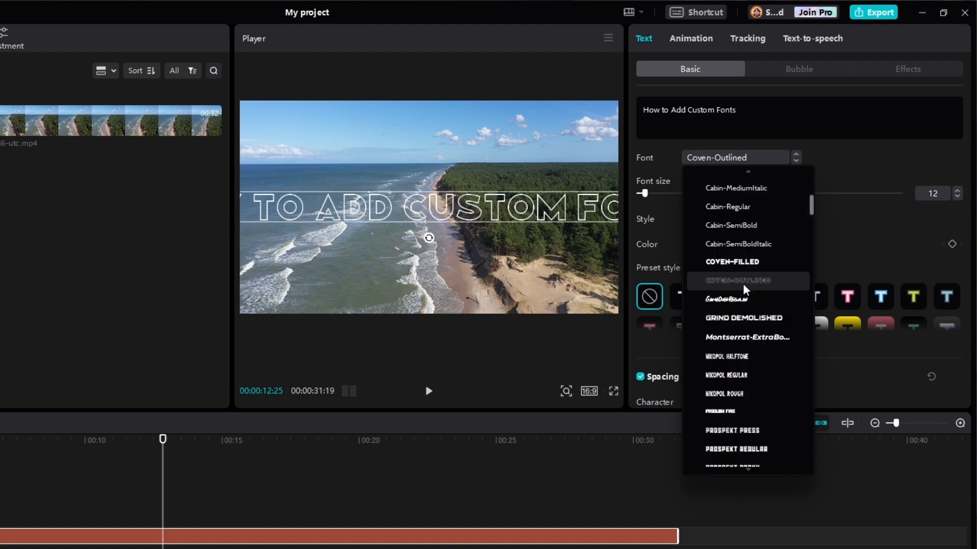
click(732, 289)
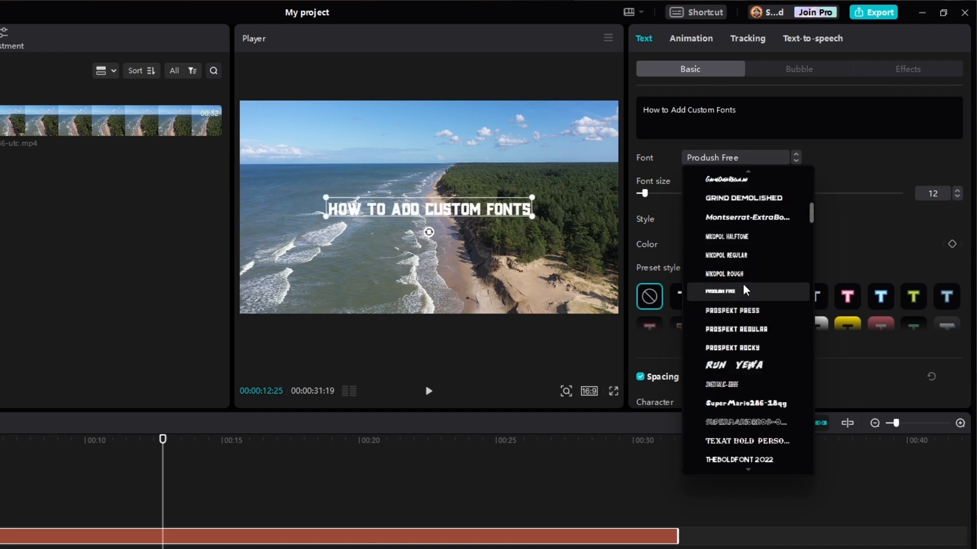
click(747, 381)
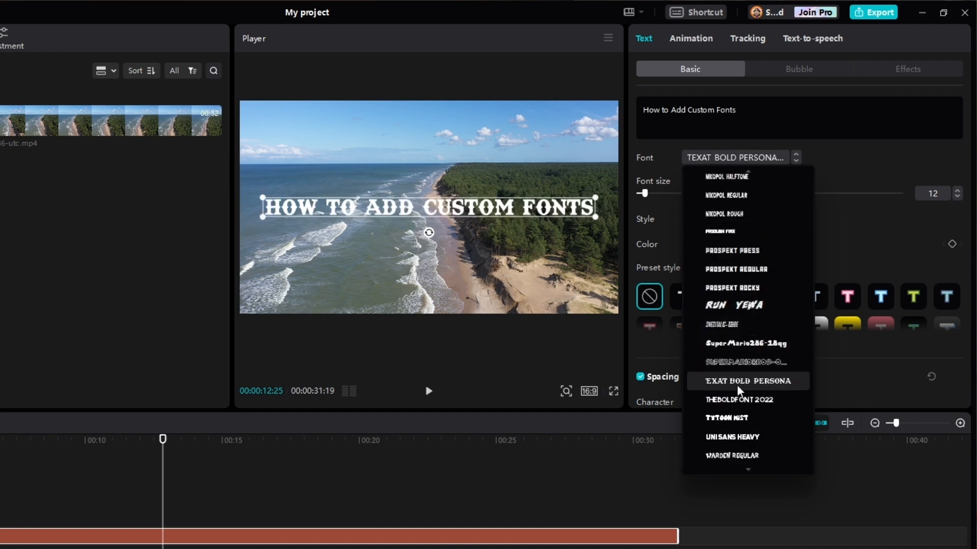
click(746, 381)
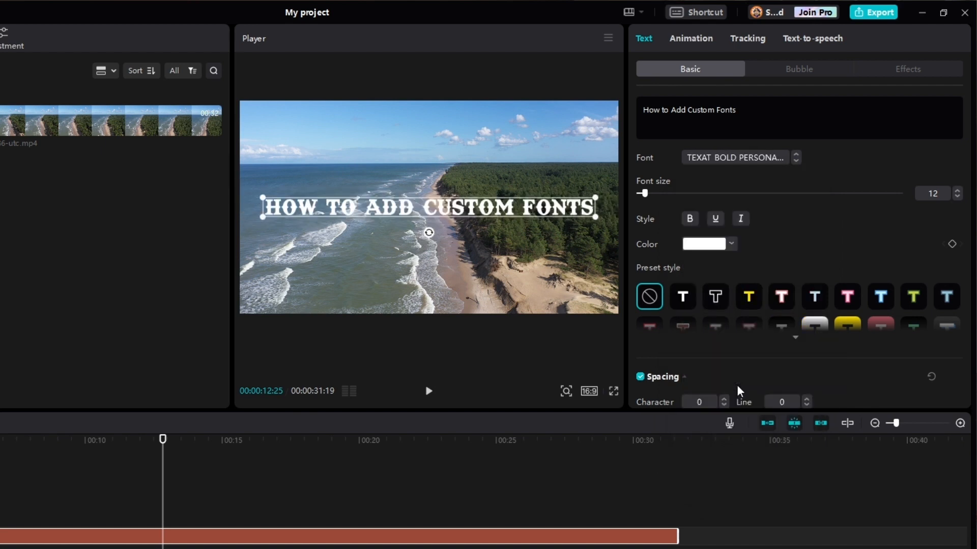